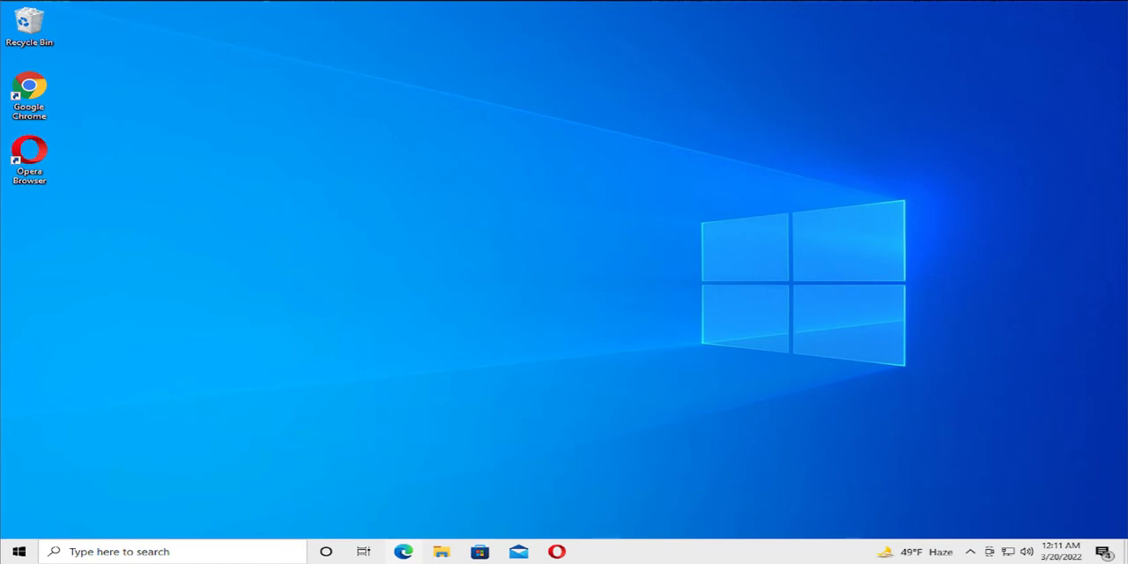
pyautogui.moveTo(465, 414)
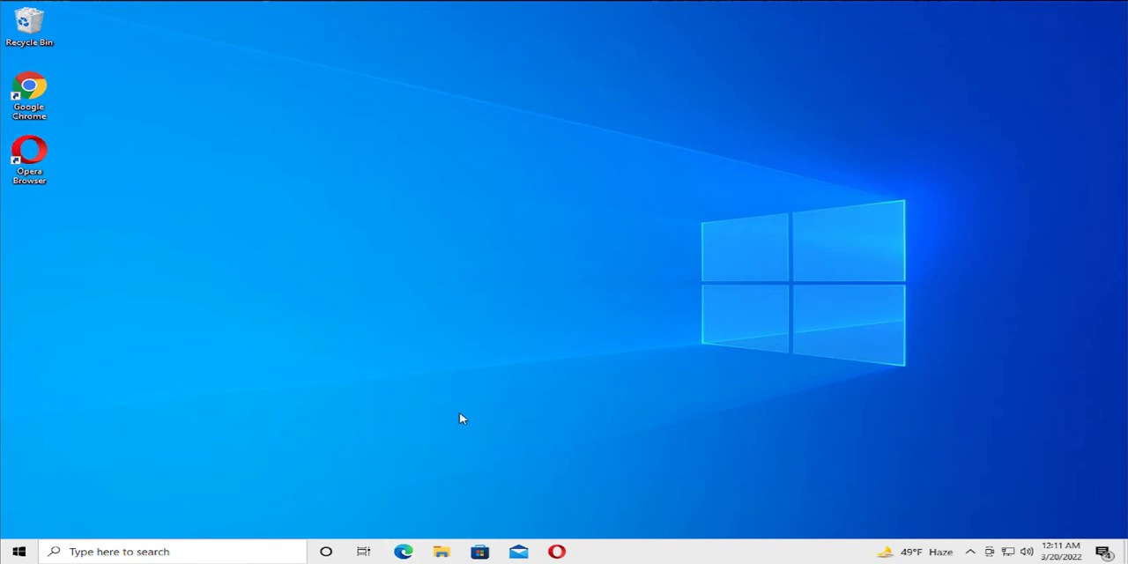
pyautogui.moveTo(14, 541)
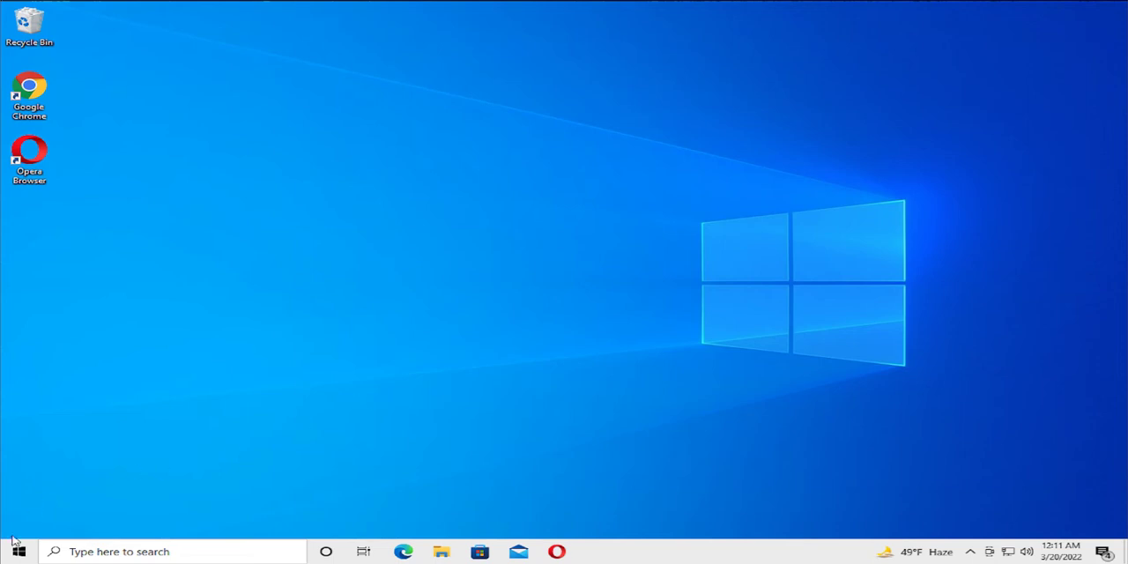
# Step: Search Start for cmd and launch Command Prompt as administrator, approving UAC
pyautogui.click(18, 551)
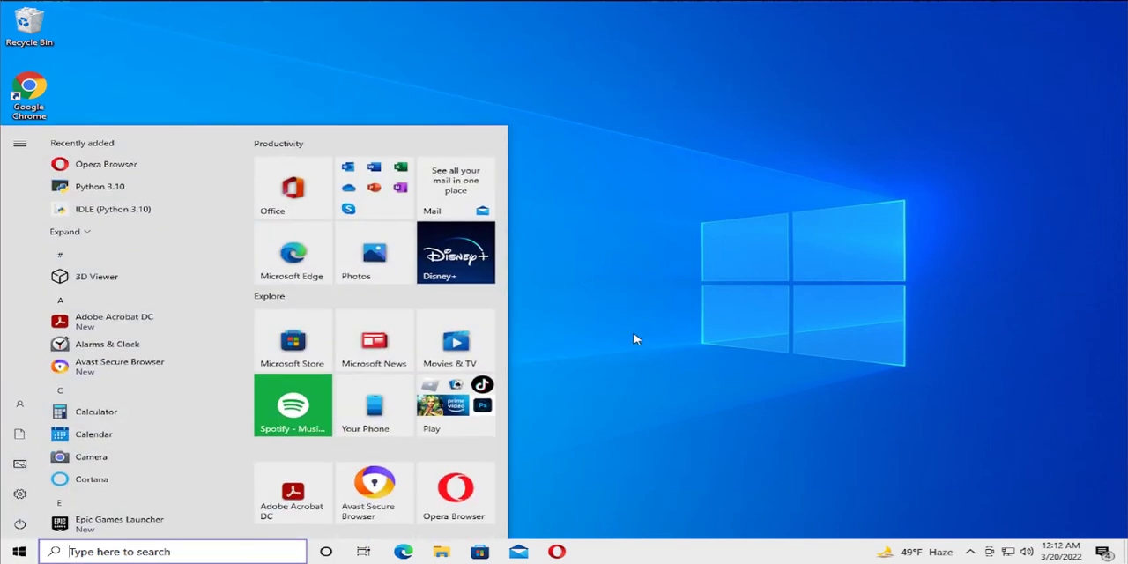
pyautogui.write('cmd')
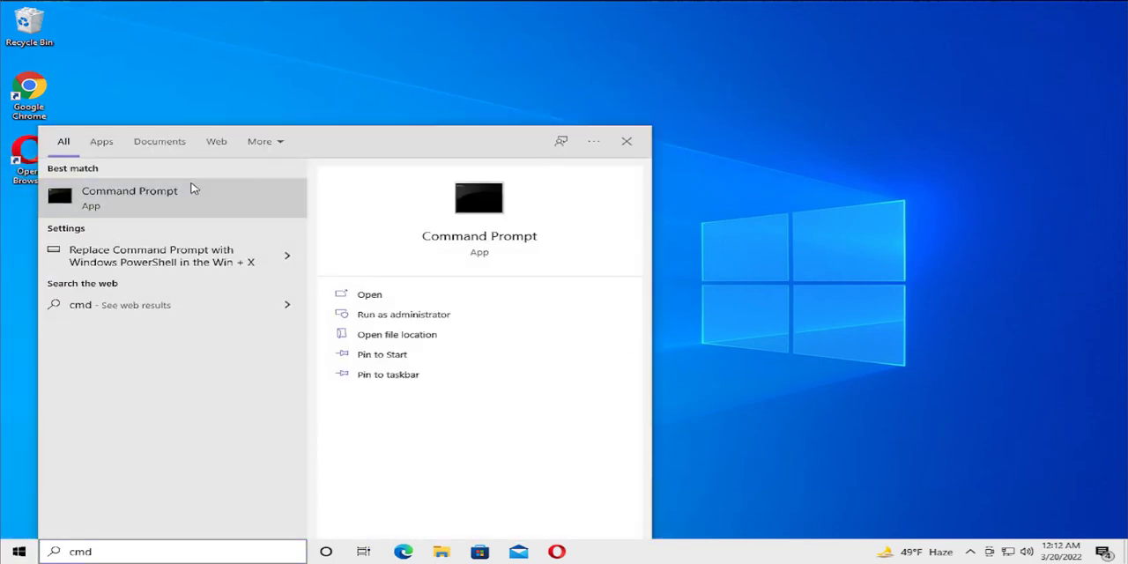
pyautogui.rightClick(129, 195)
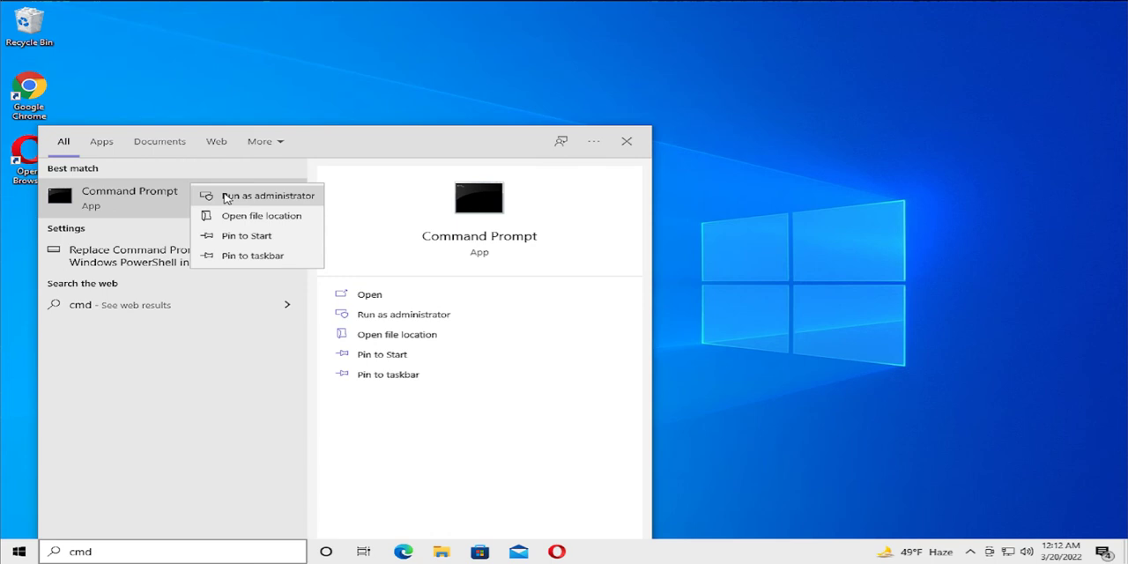
pyautogui.click(267, 195)
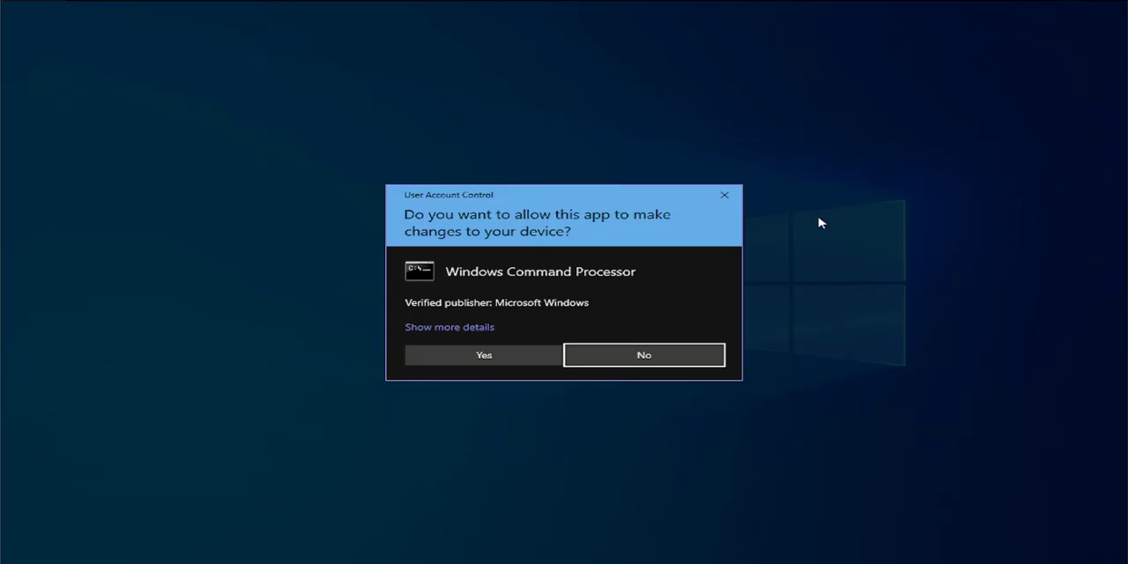
pyautogui.click(482, 355)
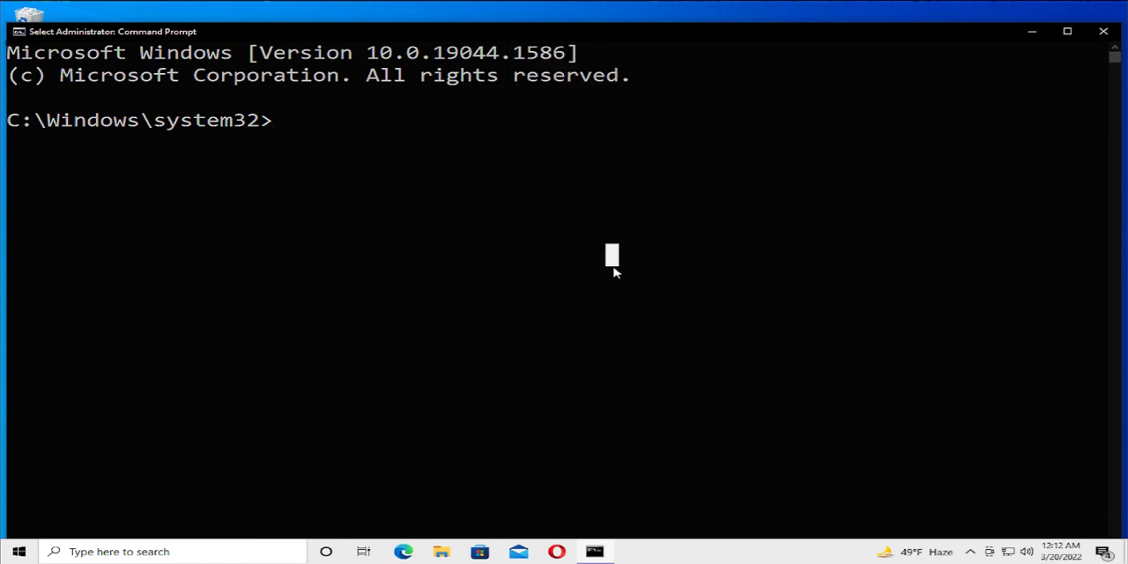
# Step: Enter 'bcdedit /deletevalue {badmemory} badmemorylist' to remove the bad memory list
pyautogui.write('bcdedit /deletevalue {badmemory} badmemorylist')
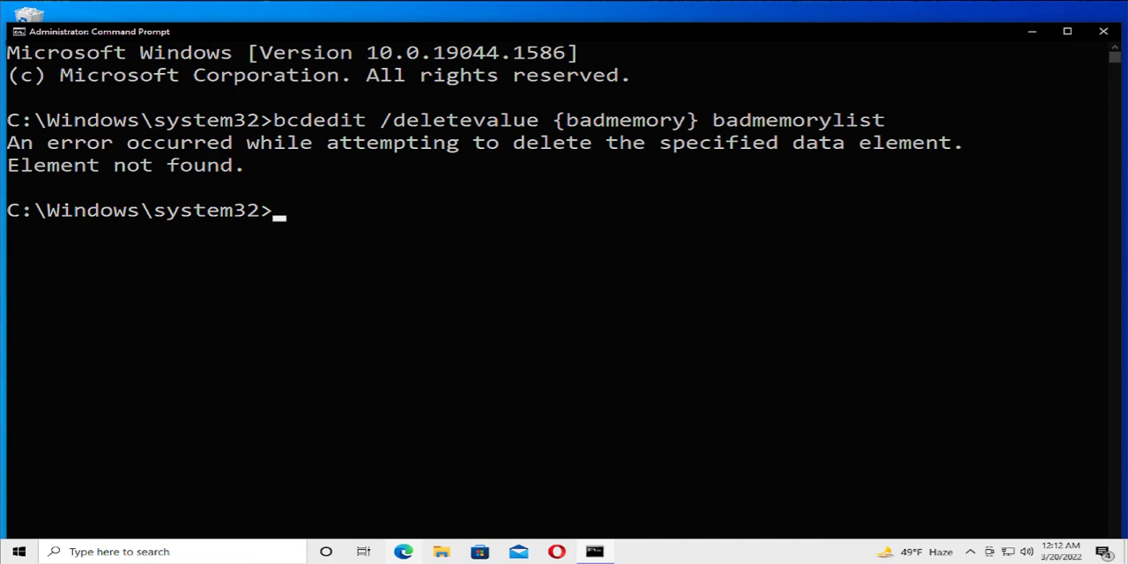
pyautogui.moveTo(403, 552)
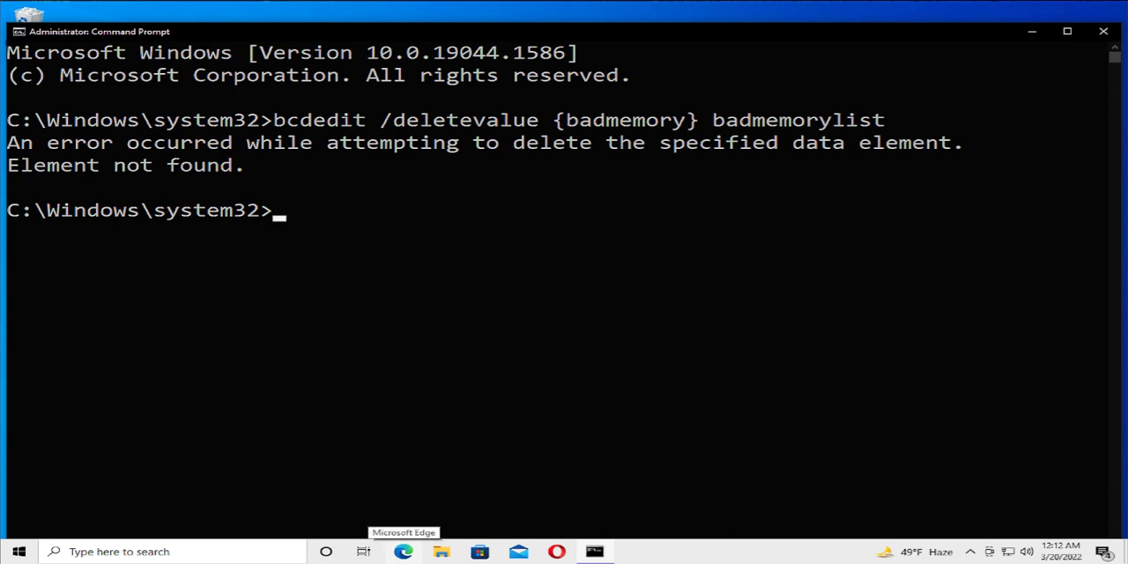
pyautogui.moveTo(493, 240)
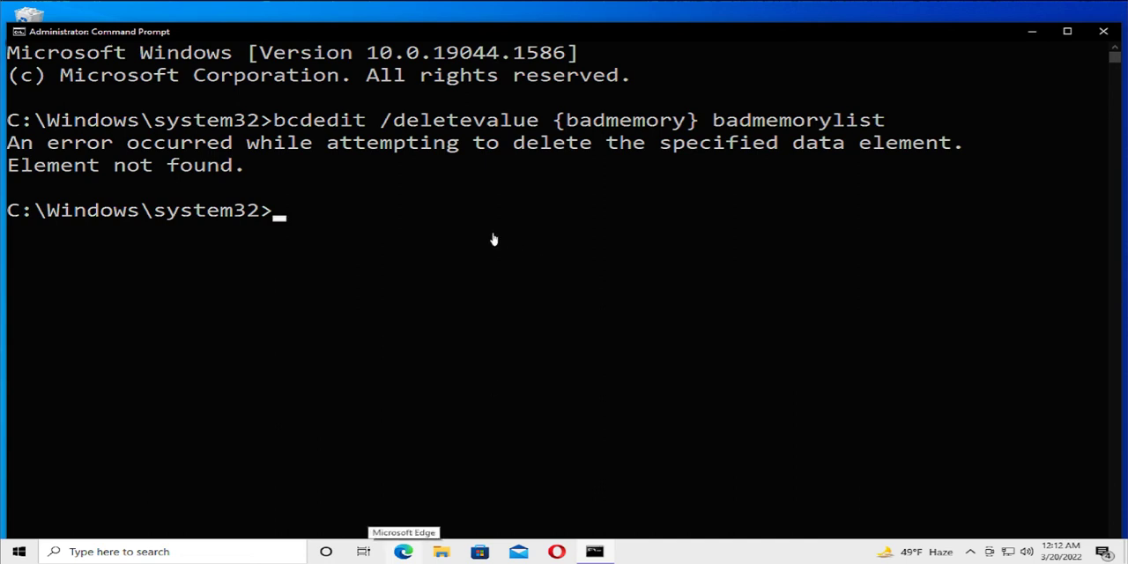
pyautogui.moveTo(416, 37)
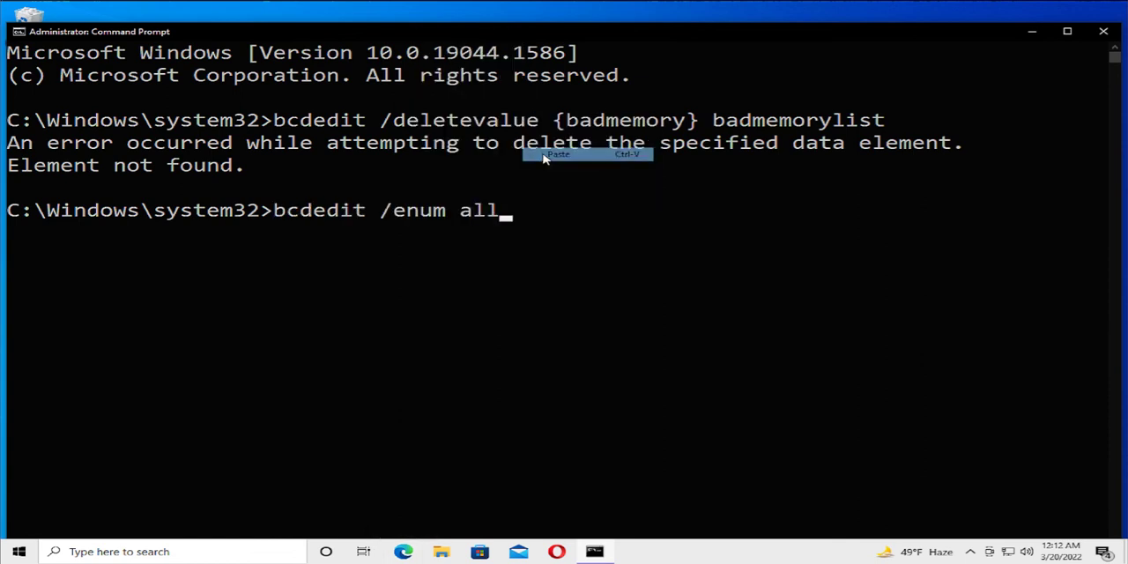
# Step: Run bcdedit /enum all to list every boot configuration entry
pyautogui.press('Return')
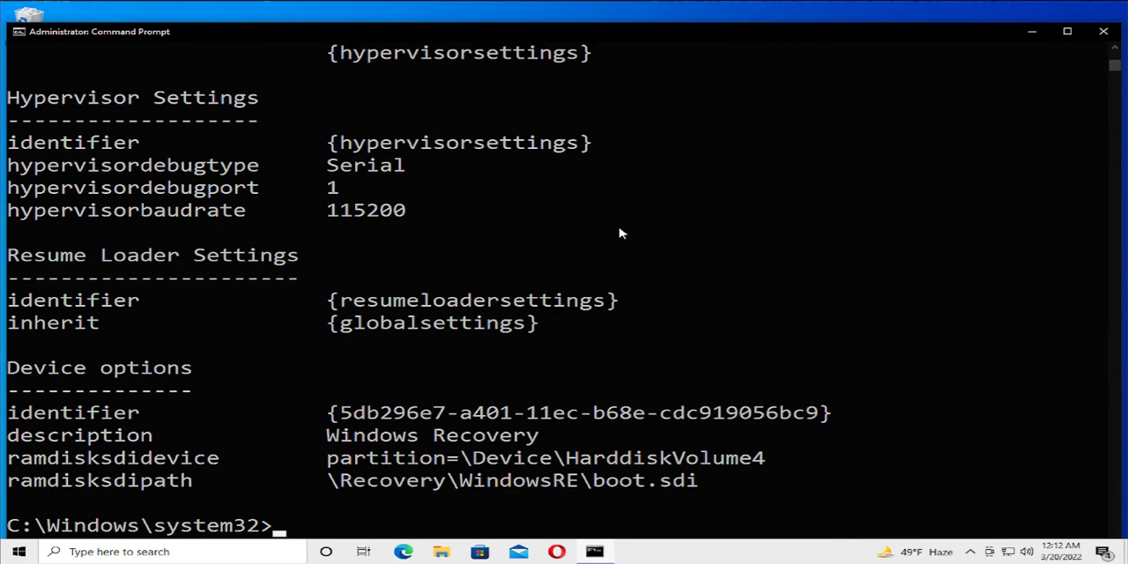
pyautogui.moveTo(638, 334)
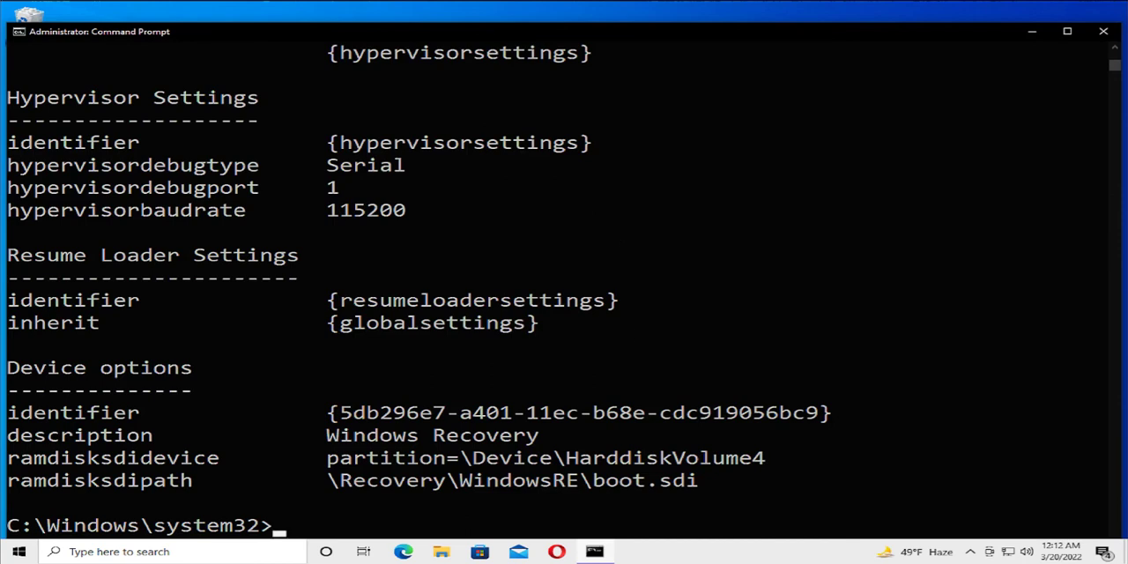
pyautogui.moveTo(792, 366)
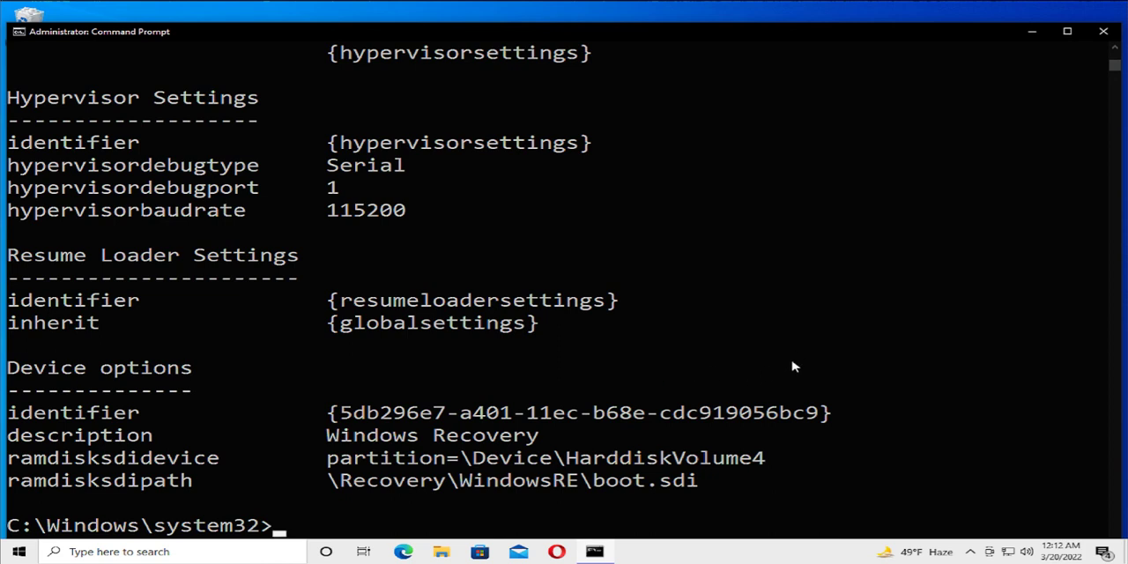
# Step: Run sfc /scannow and wait for the system file scan to finish
pyautogui.write('s')
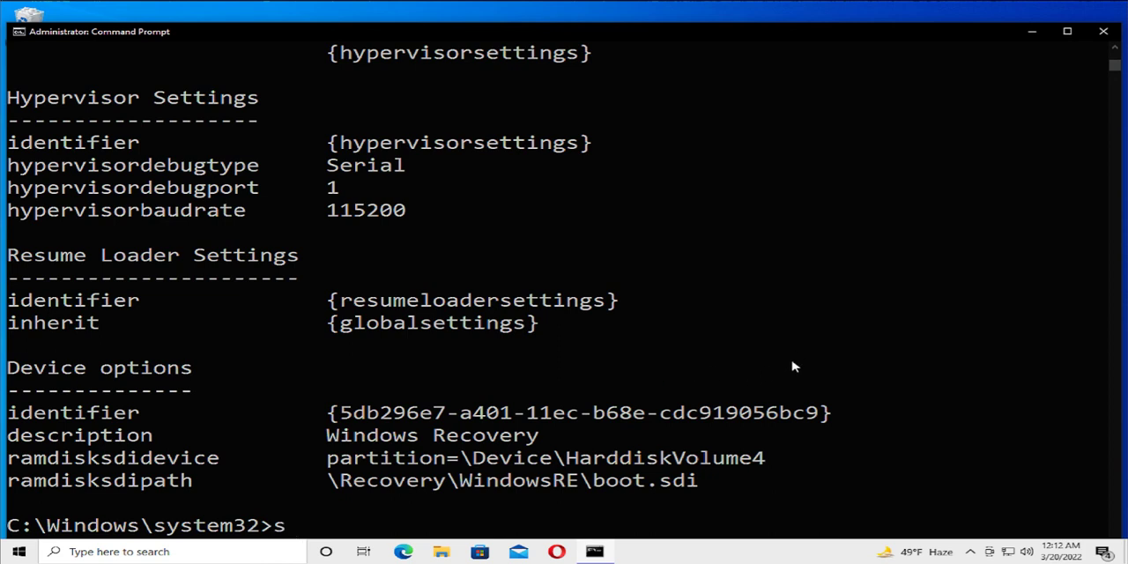
pyautogui.write('fc /')
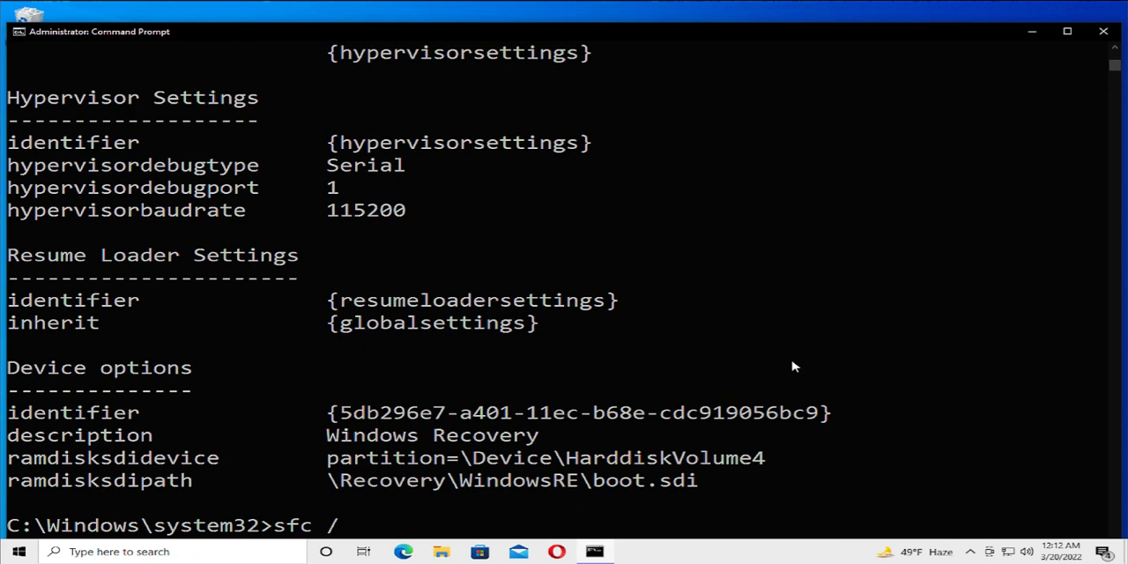
pyautogui.write('scannow')
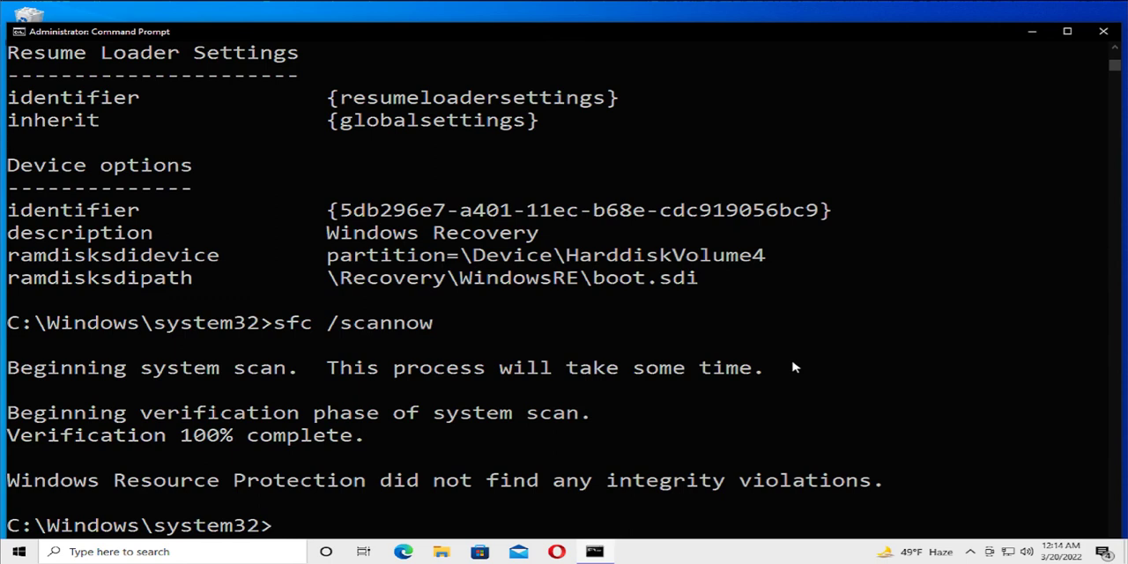
pyautogui.moveTo(793, 340)
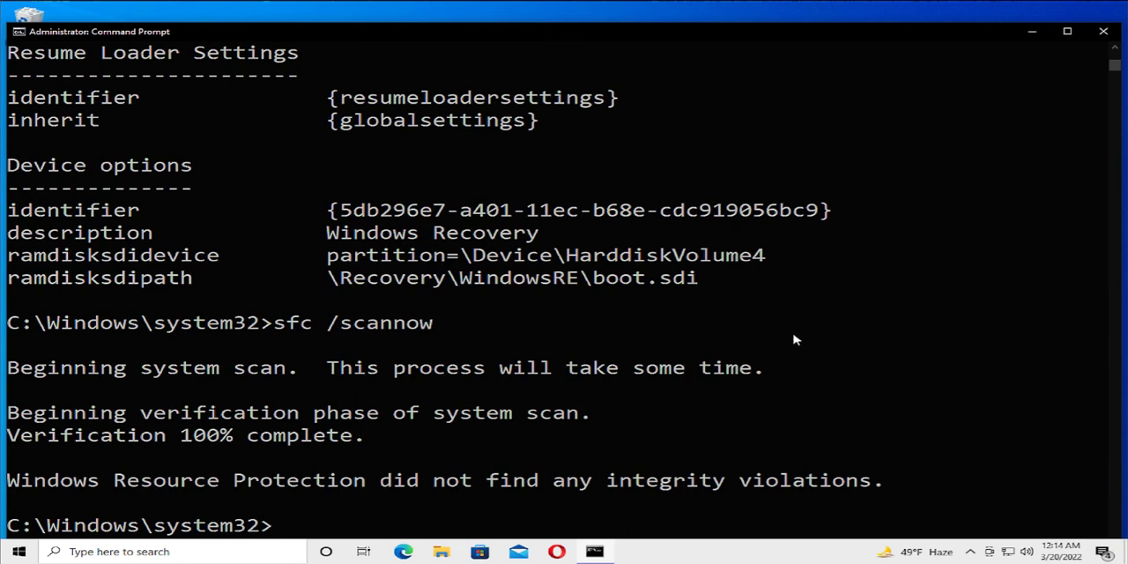
# Step: Close Command Prompt and open the Start menu's Power options
pyautogui.click(796, 322)
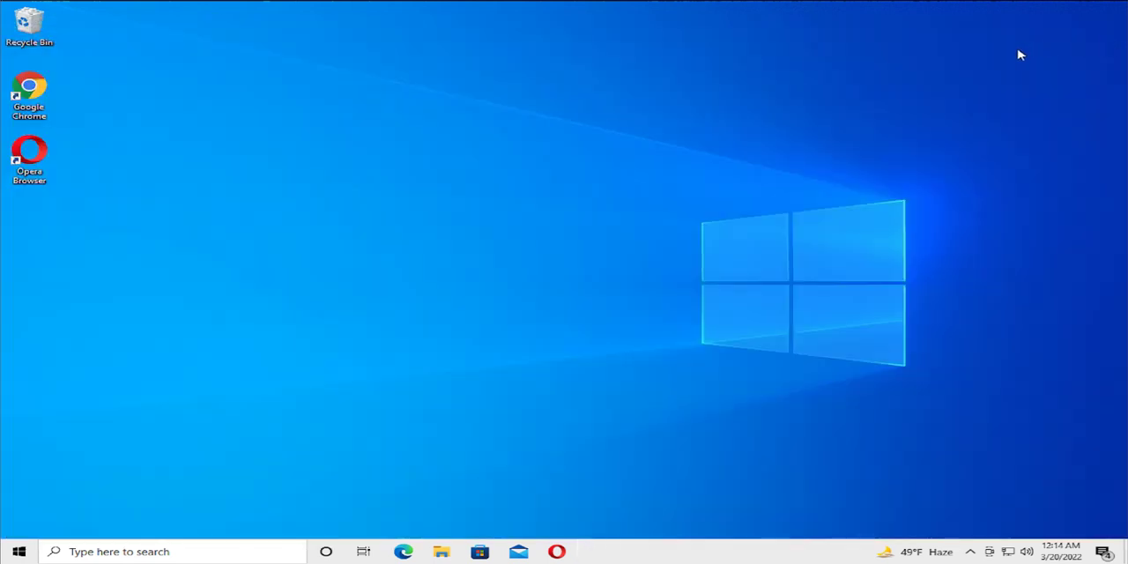
pyautogui.moveTo(19, 550)
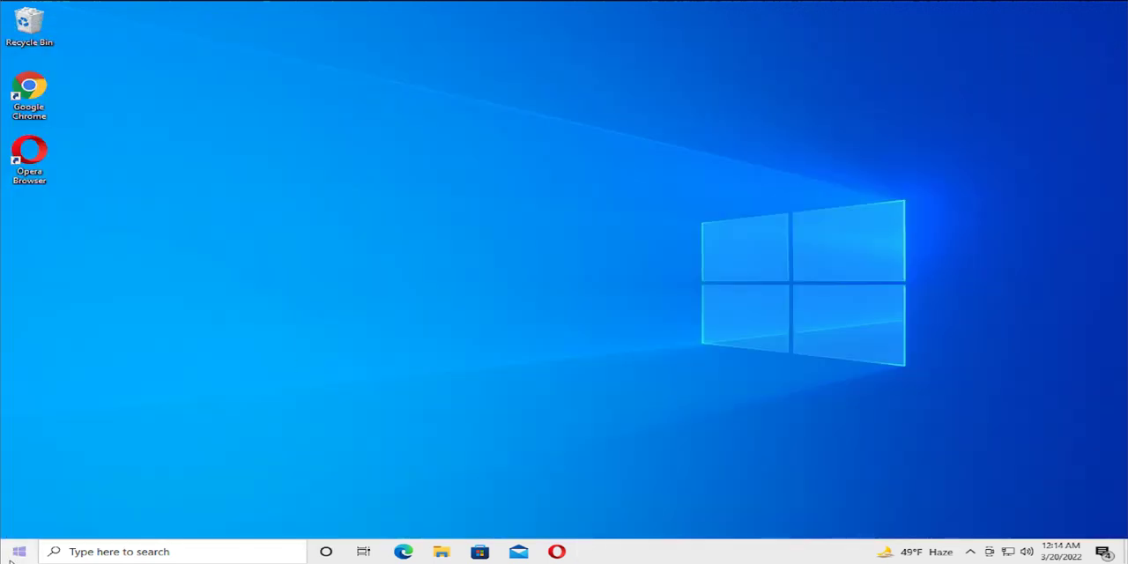
pyautogui.click(18, 551)
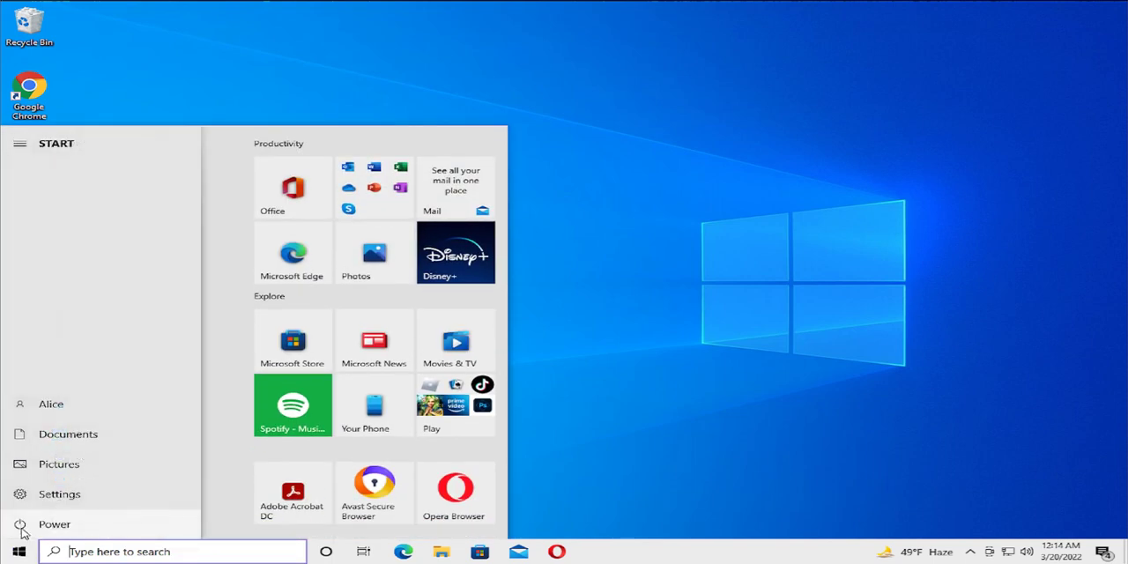
pyautogui.click(54, 523)
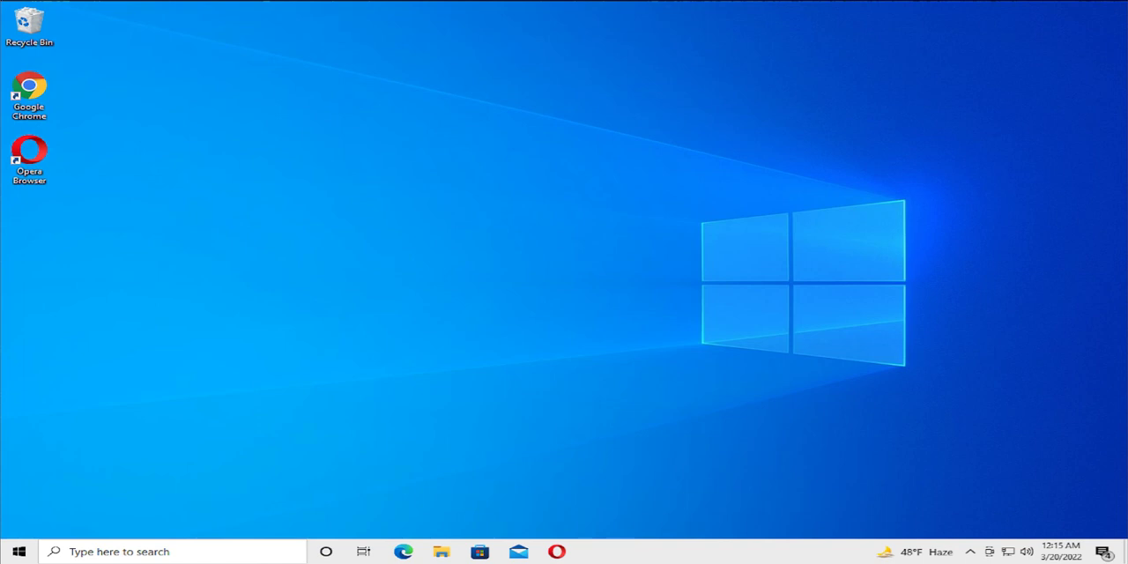
pyautogui.moveTo(479, 551)
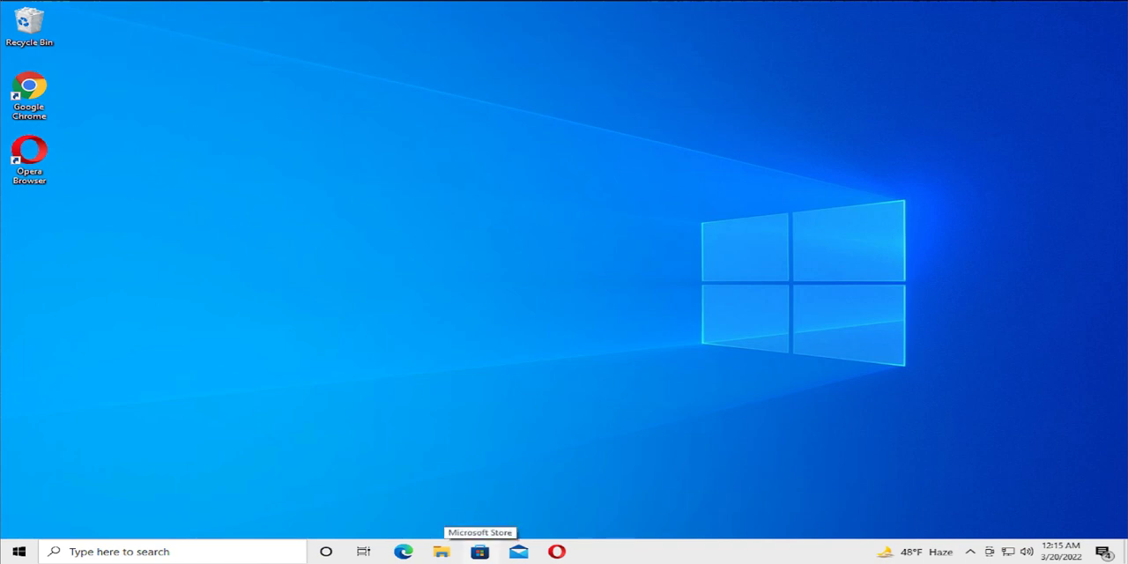